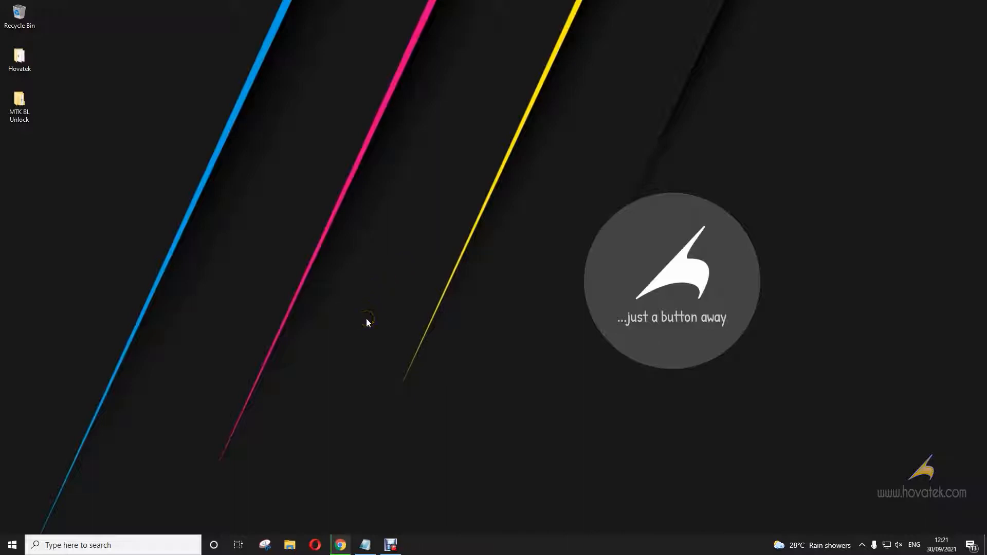
Step: Go into MTK BL Unlock > mtkclient-main on the Desktop and copy the folder's full path
{"action": "left_click", "coordinate": [20, 106]}
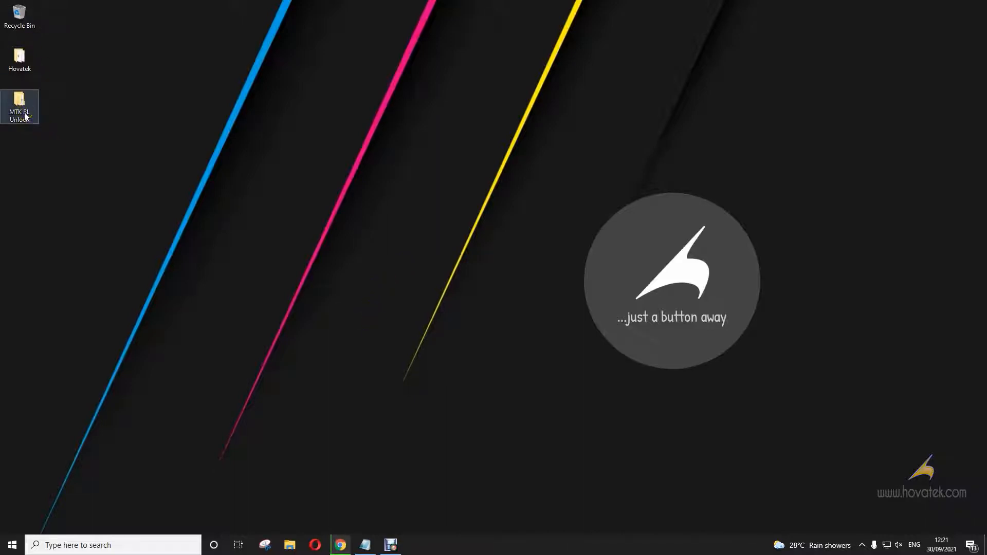
{"action": "double_click", "coordinate": [19, 107]}
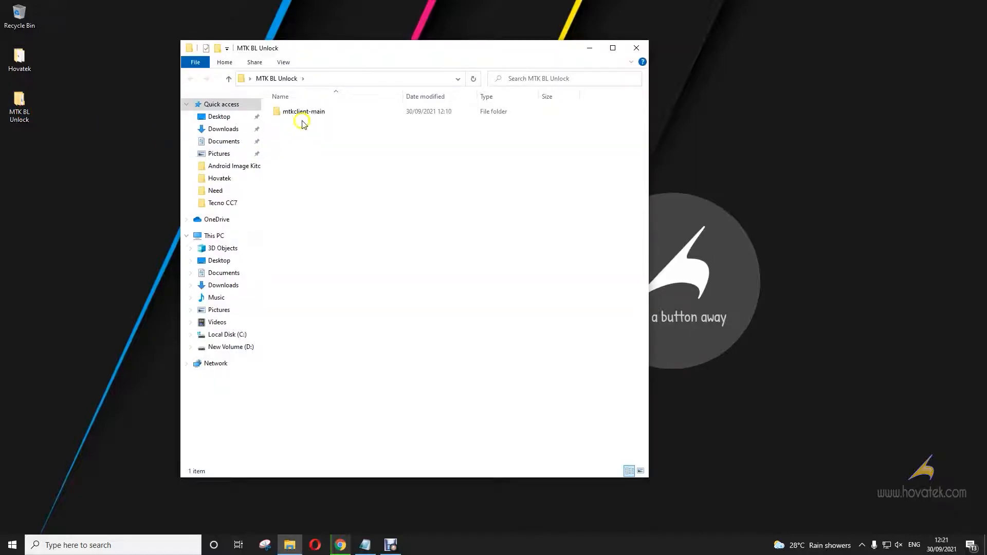
{"action": "double_click", "coordinate": [304, 112]}
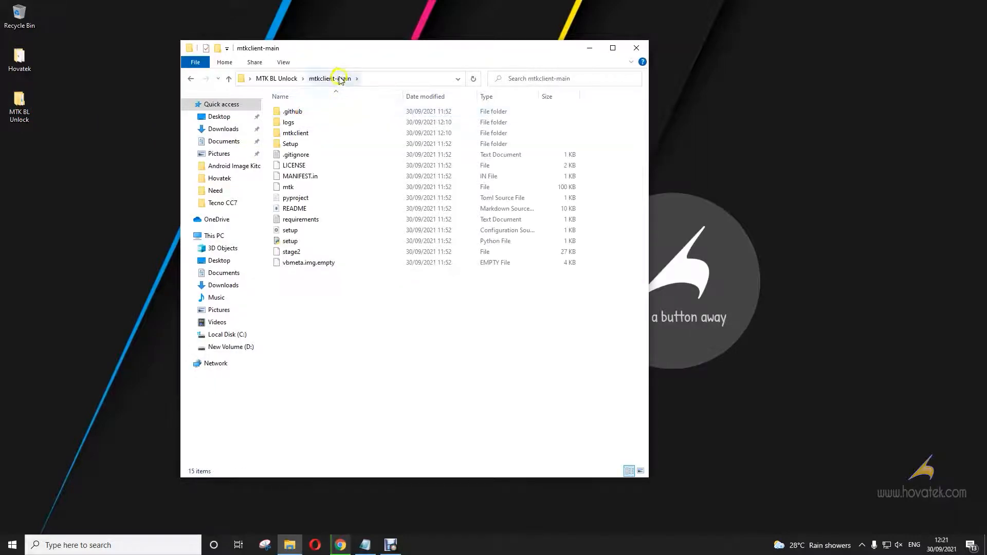
{"action": "right_click", "coordinate": [338, 78]}
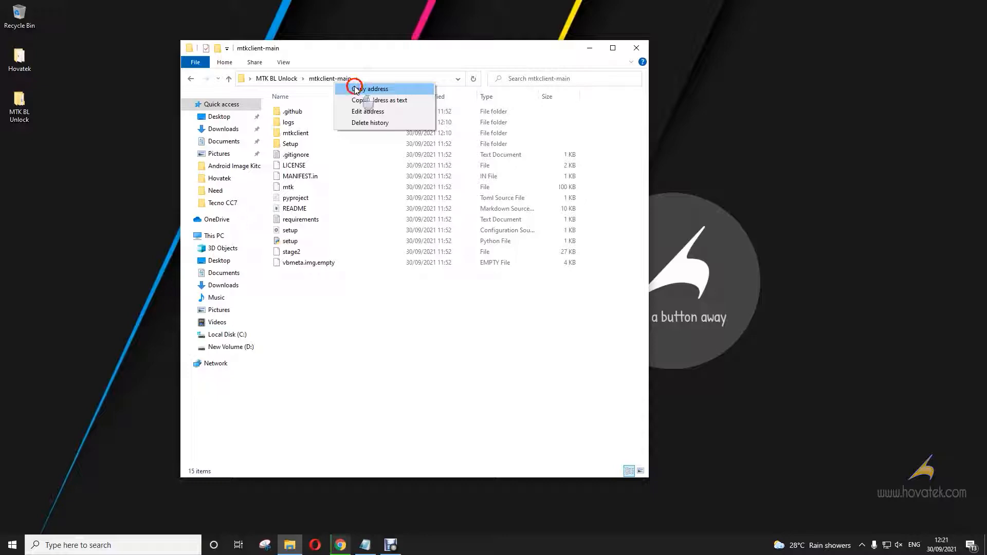
{"action": "left_click", "coordinate": [11, 545]}
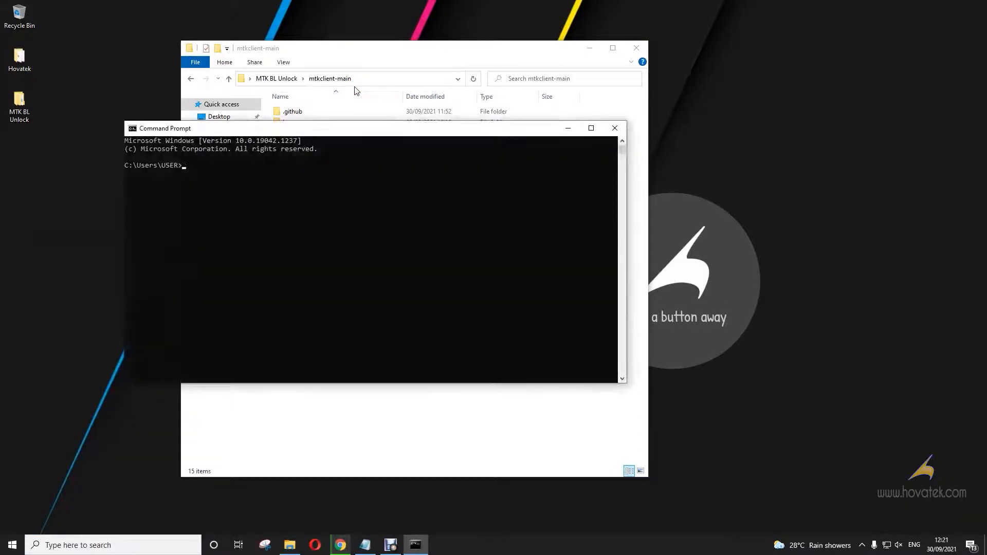
Step: Change directory to C:\Users\USER\Desktop\MTK BL Unlock\mtkclient-main and bring up the command notes
{"action": "type", "text": "cd C:\\Users\\USER\\Desktop\\MTK BL Unlock\\mtkclient-main"}
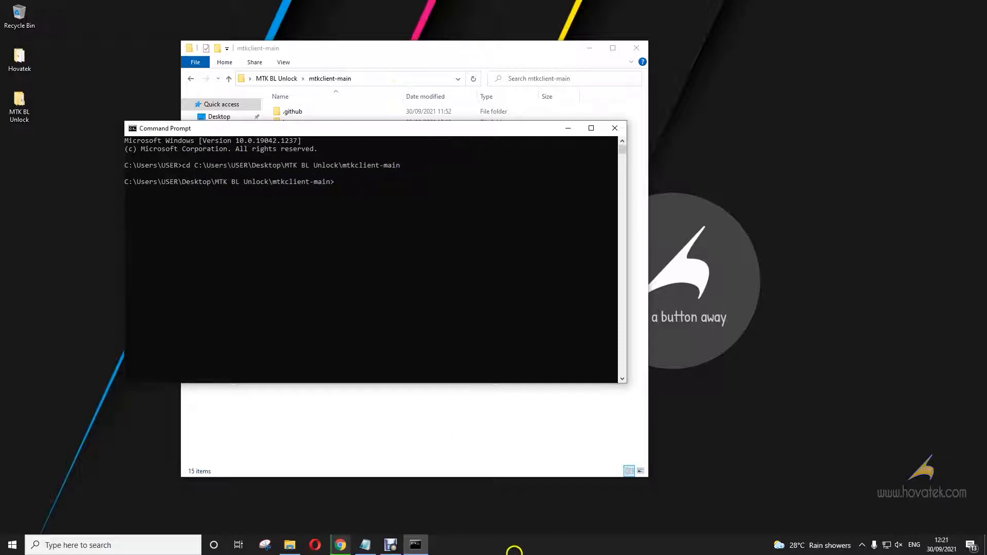
{"action": "left_click", "coordinate": [364, 545]}
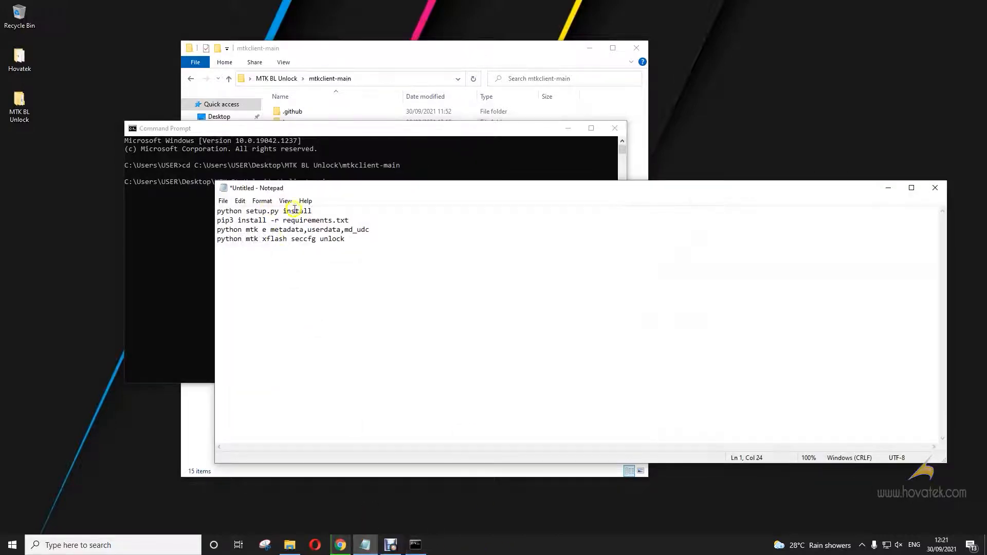
Step: Run the python setup.py install line from the notes to install mtkclient
{"action": "triple_click", "coordinate": [265, 210]}
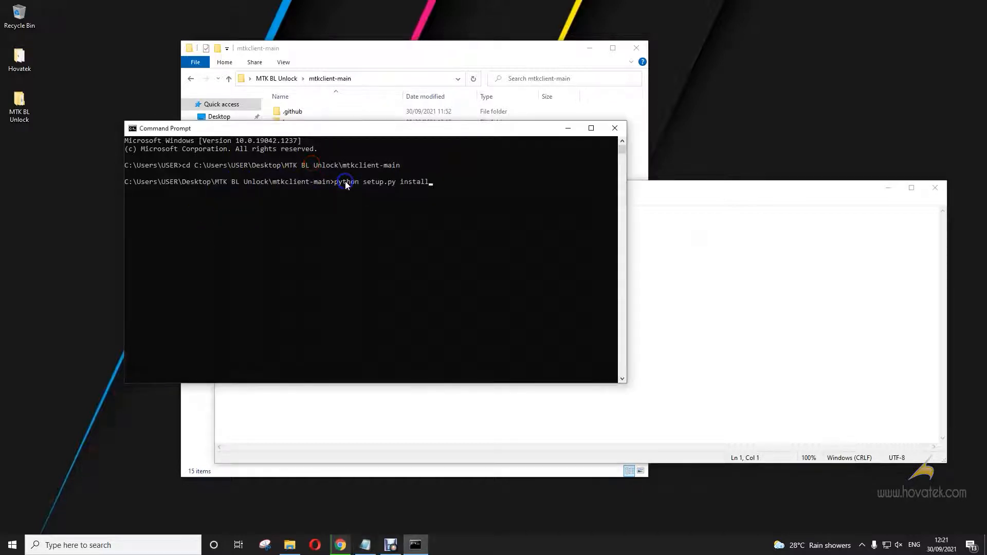
{"action": "key", "text": "enter"}
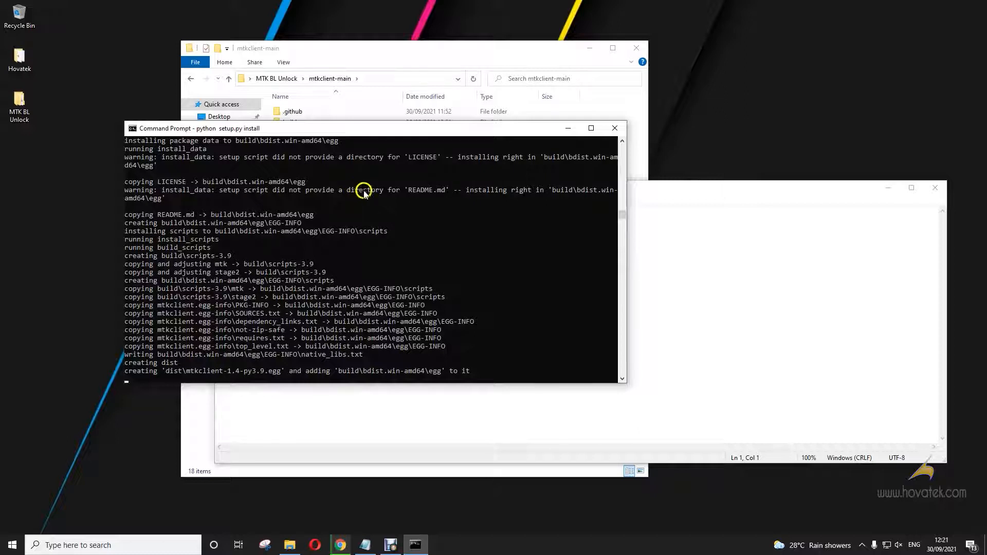
{"action": "mouse_move", "coordinate": [495, 244]}
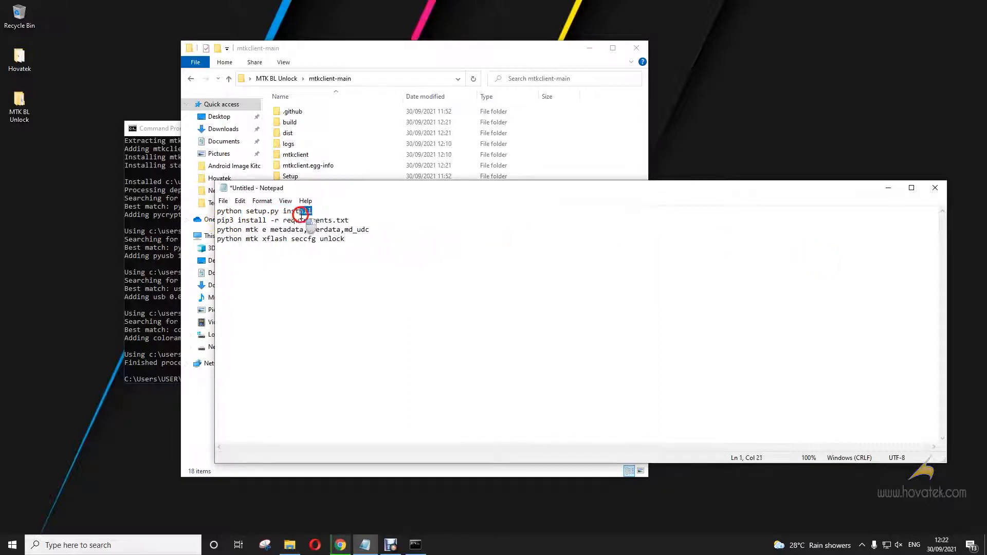
Step: Run pip3 install -r requirements.txt, then enter python mtk e metadata,userdata,md_udc at the prompt
{"action": "right_click", "coordinate": [308, 220]}
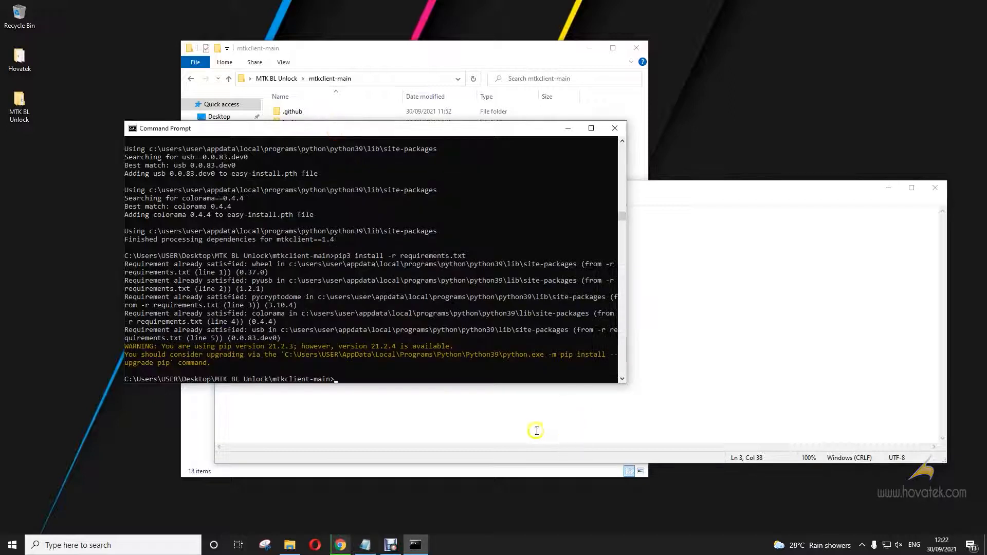
{"action": "type", "text": "python mtk e metadata,userdata,md_udc"}
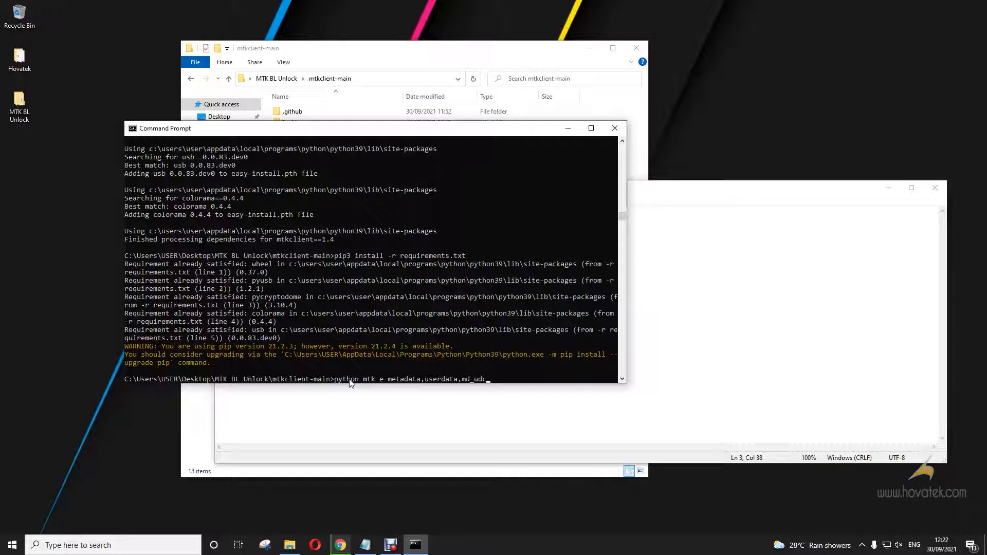
Step: Run the erase command so the phone's metadata, userdata and md_udc partitions are formatted
{"action": "key", "text": "enter"}
{"action": "type", "text": "p"}
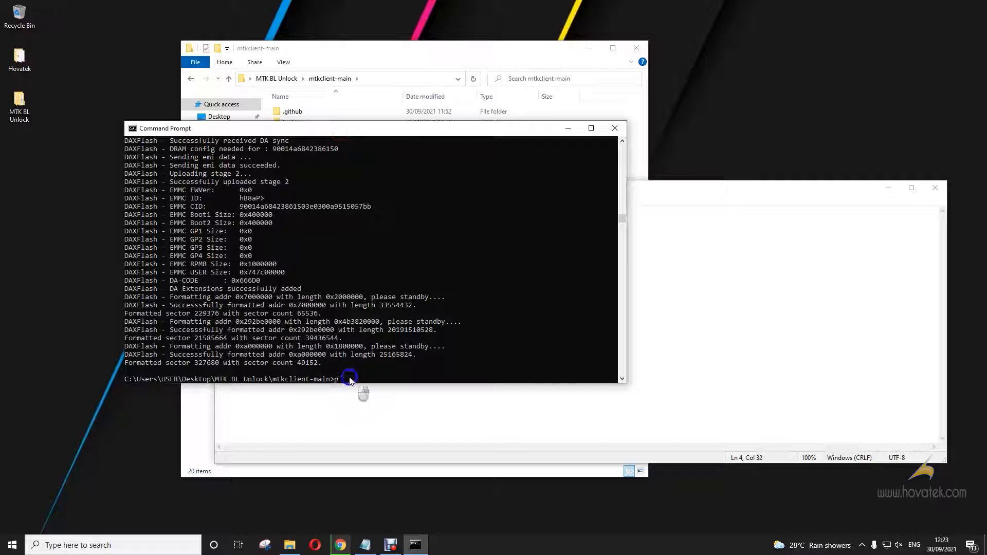
Step: Run python mtk xflash seccfg unlock, which ends in a struct.error traceback
{"action": "type", "text": "ython mtk xflash seccfg unlock"}
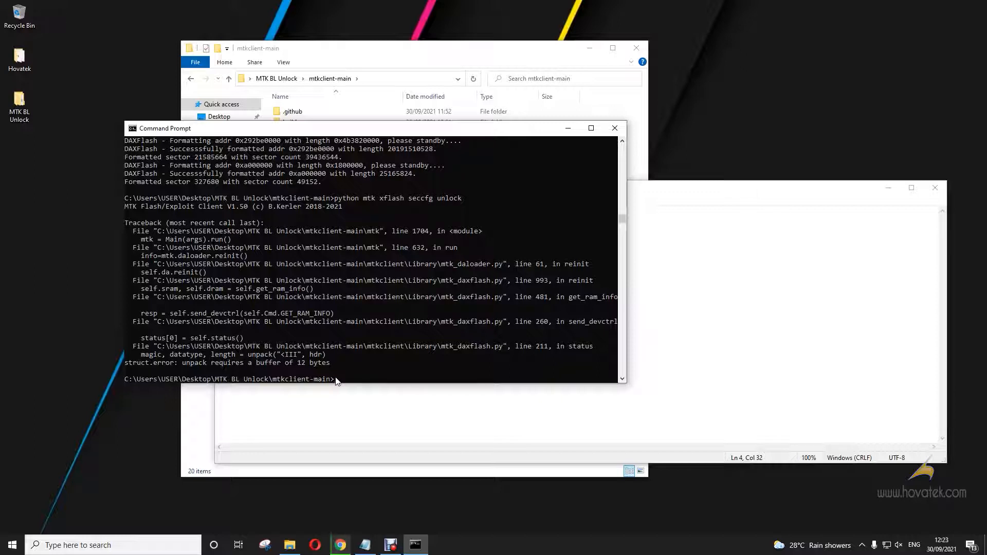
{"action": "mouse_move", "coordinate": [347, 376]}
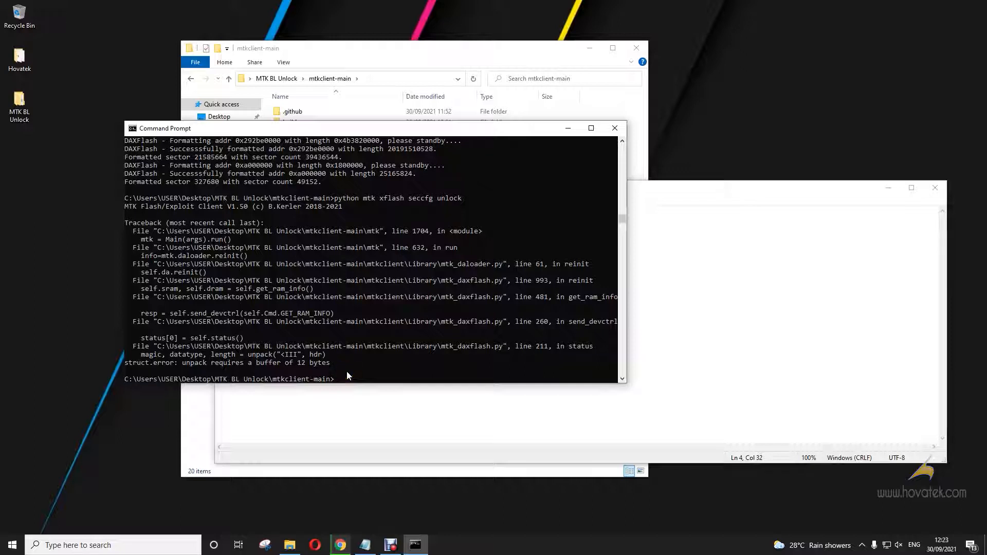
Step: Rerun python mtk xflash seccfg unlock and scroll through its Port - Hint messages
{"action": "type", "text": "python mtk xflash seccfg unlock"}
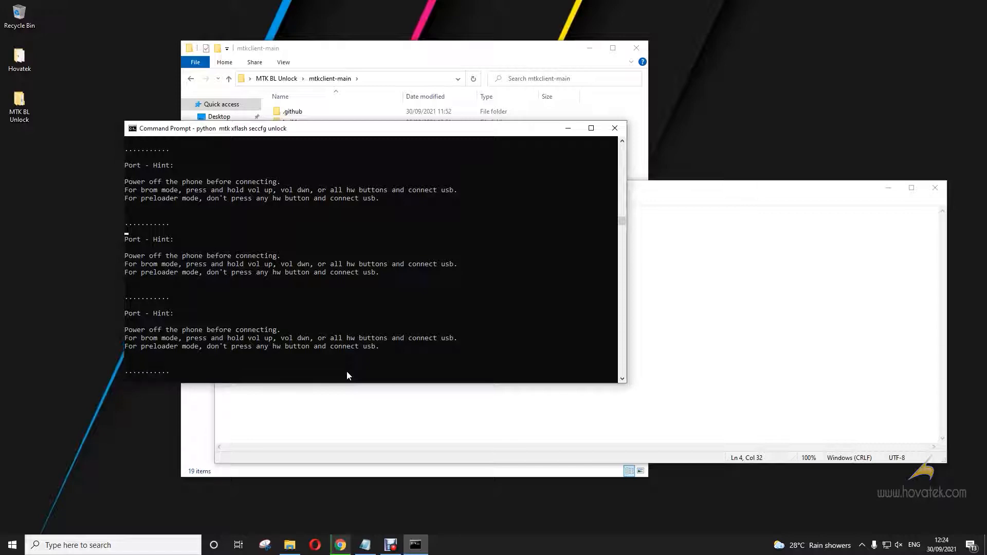
{"action": "scroll", "scroll_direction": "down", "scroll_amount": 3}
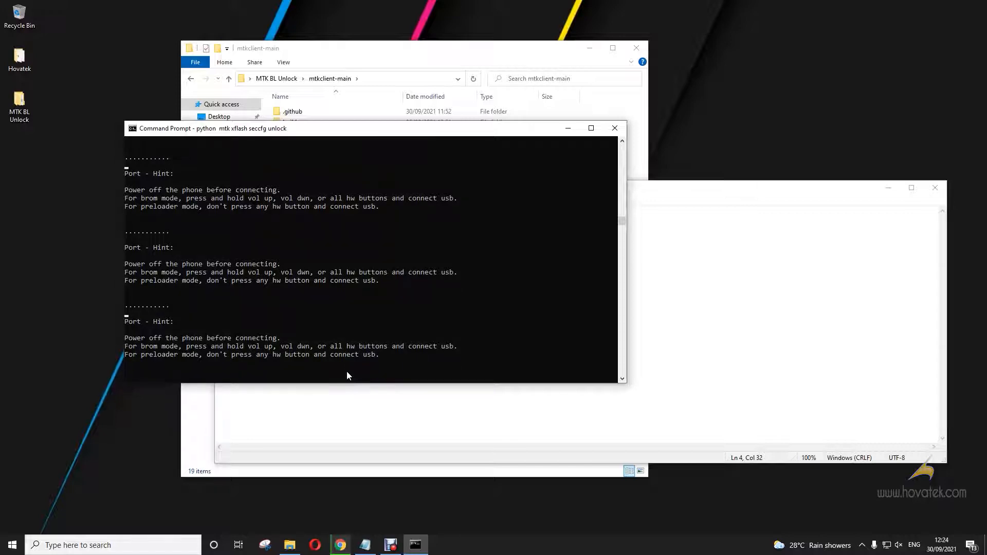